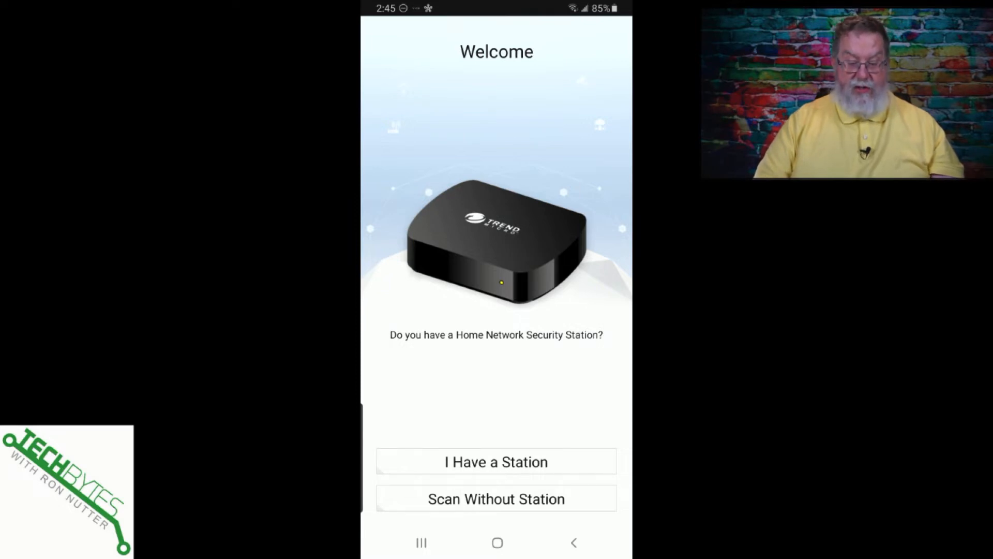
Choose Scan Without Station, accept the disclosure and terms, and allow location only while using the app.
click(496, 498)
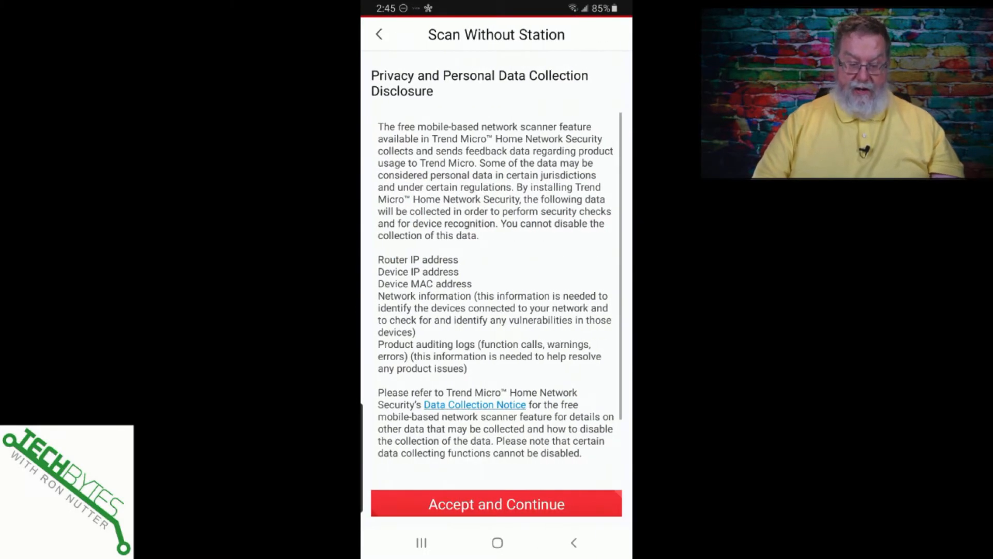
click(495, 504)
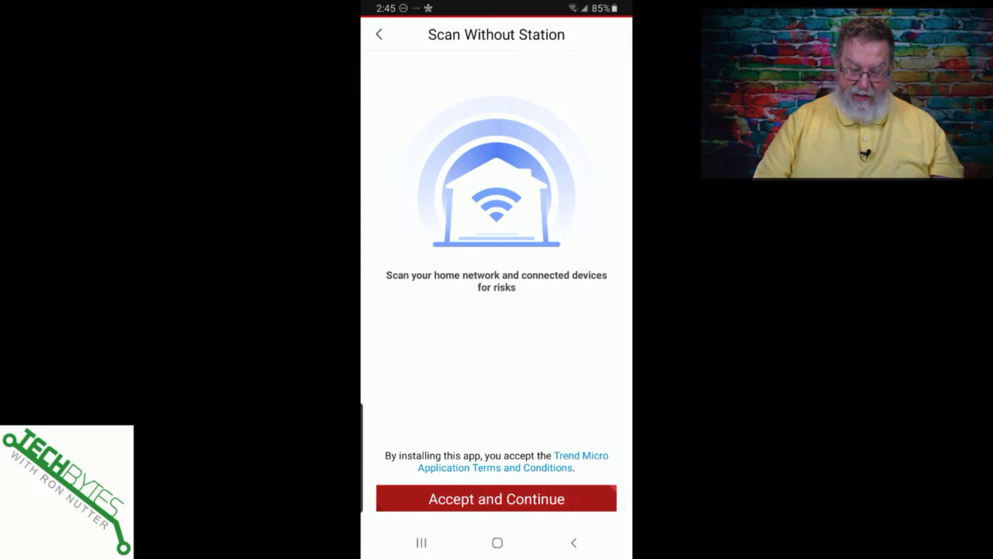
click(495, 498)
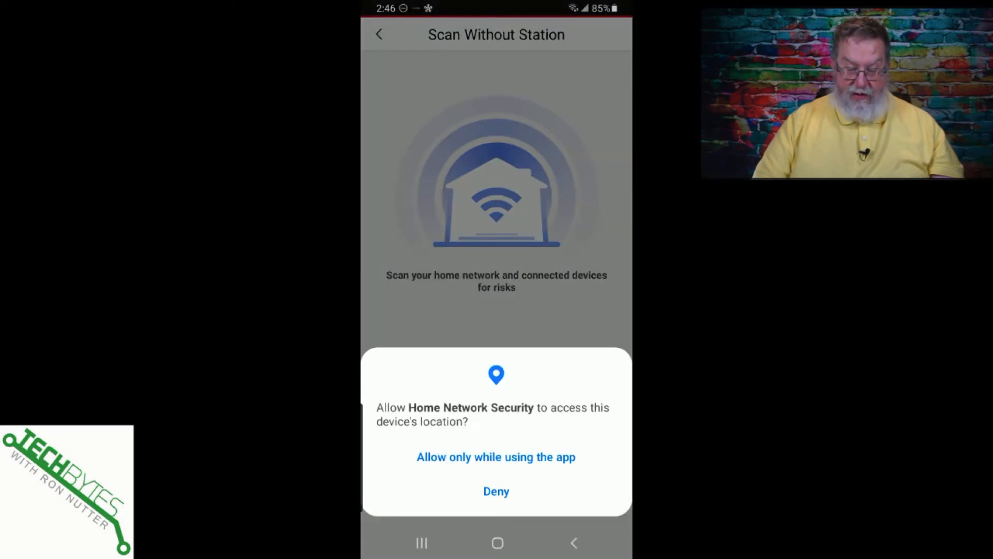
click(495, 456)
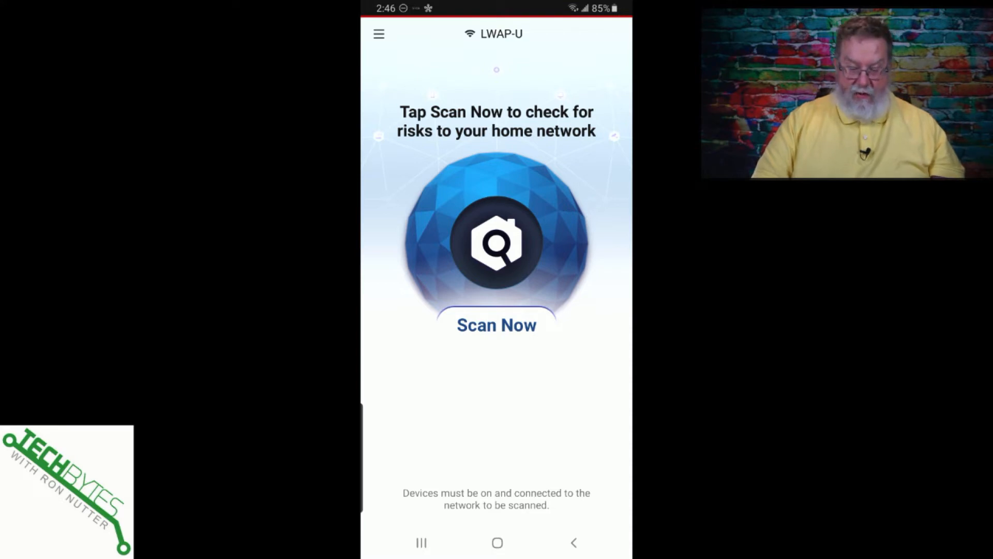
click(495, 324)
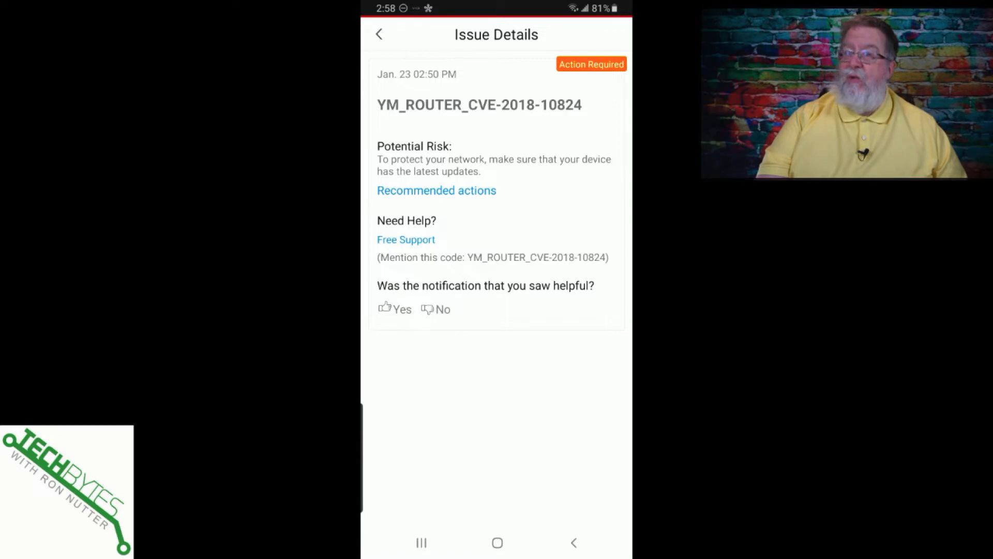
Go back to the Vulnerabilities list, reopen the YM_ROUTER_CVE-2018-10824 details, then return to the dashboard.
click(379, 35)
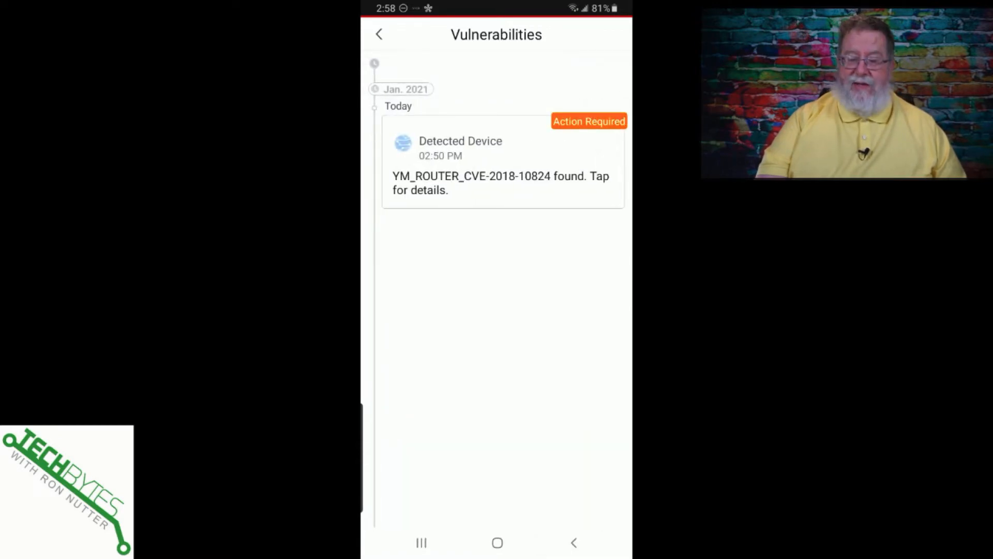
click(378, 34)
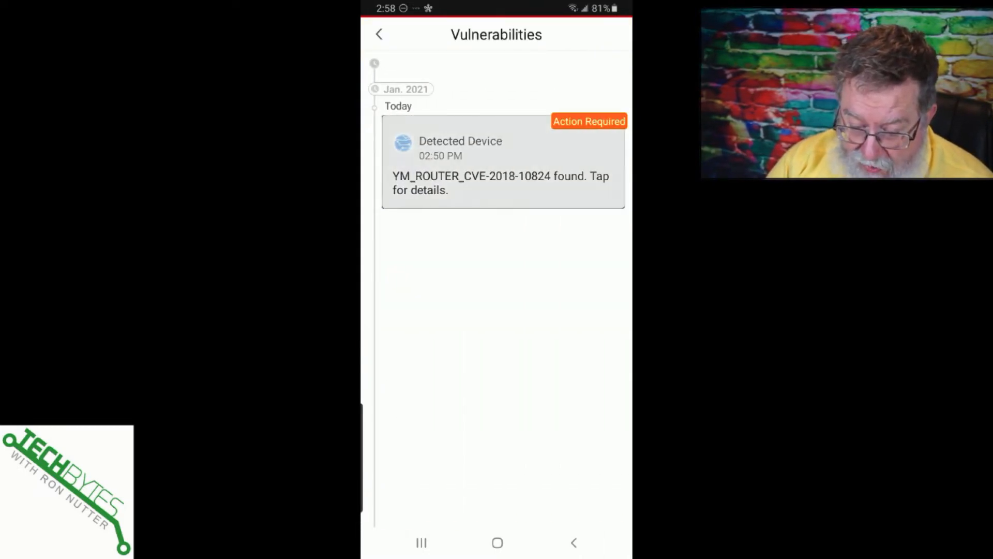
click(503, 162)
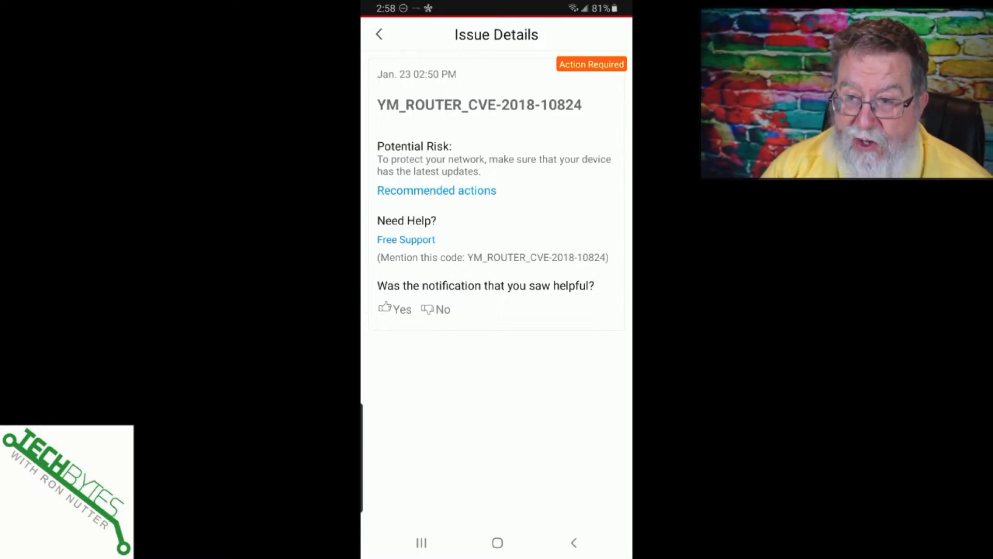
click(378, 34)
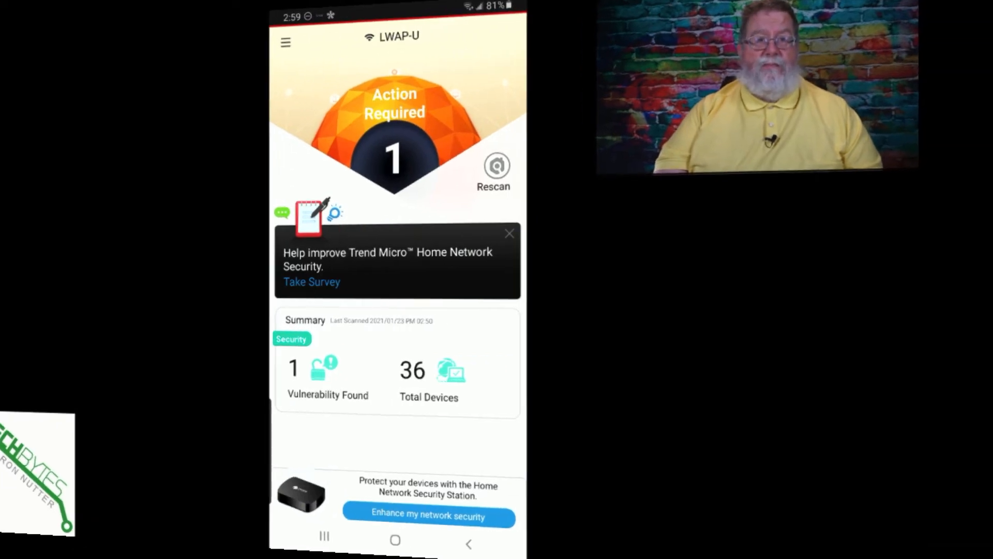
Start Station pairing from the menu, agreeing to usage sharing, the privacy disclosure and license terms.
click(285, 42)
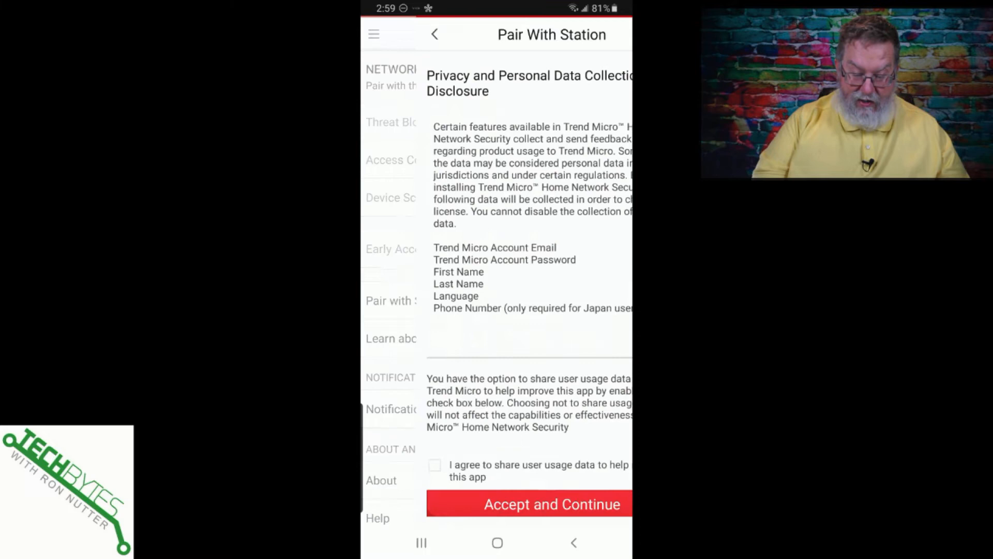
click(434, 464)
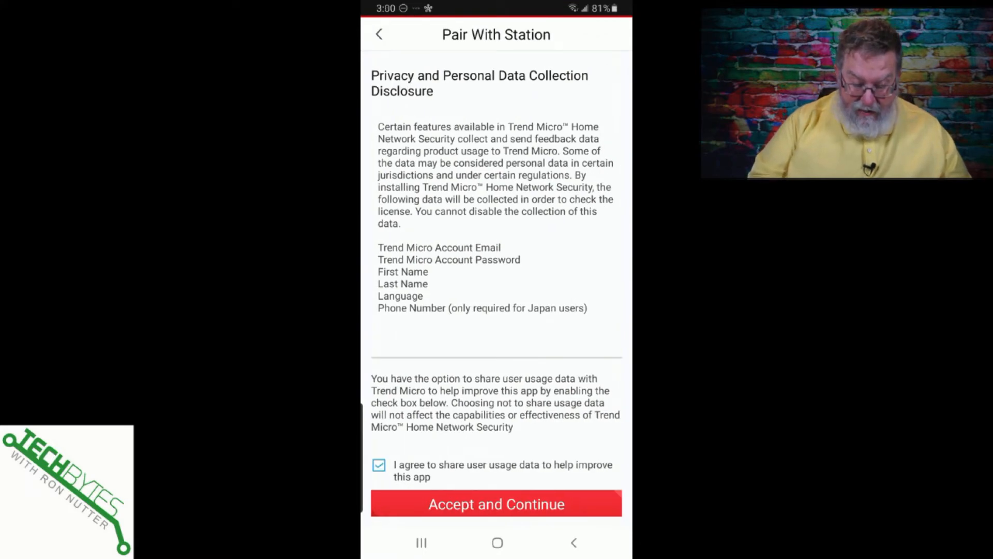
click(496, 504)
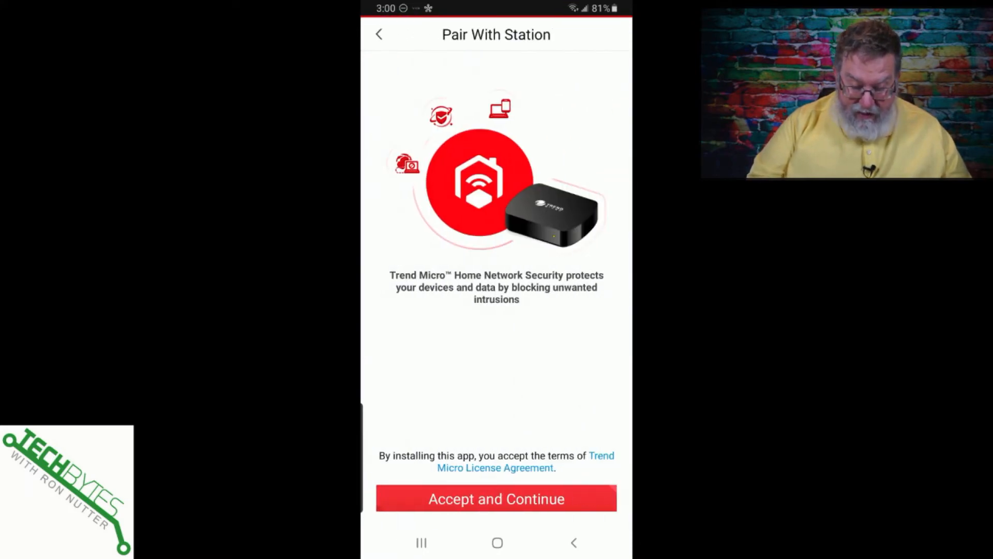
click(495, 498)
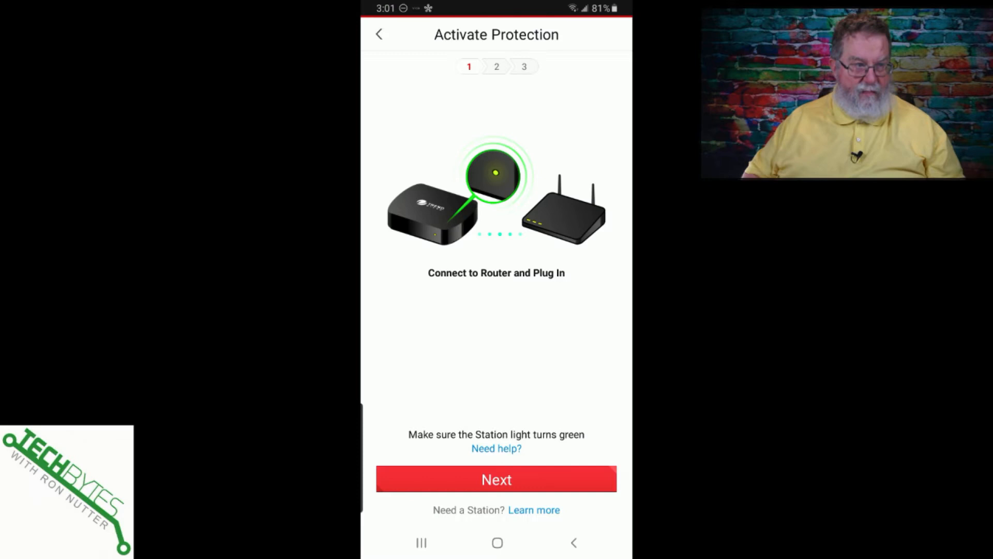
click(496, 479)
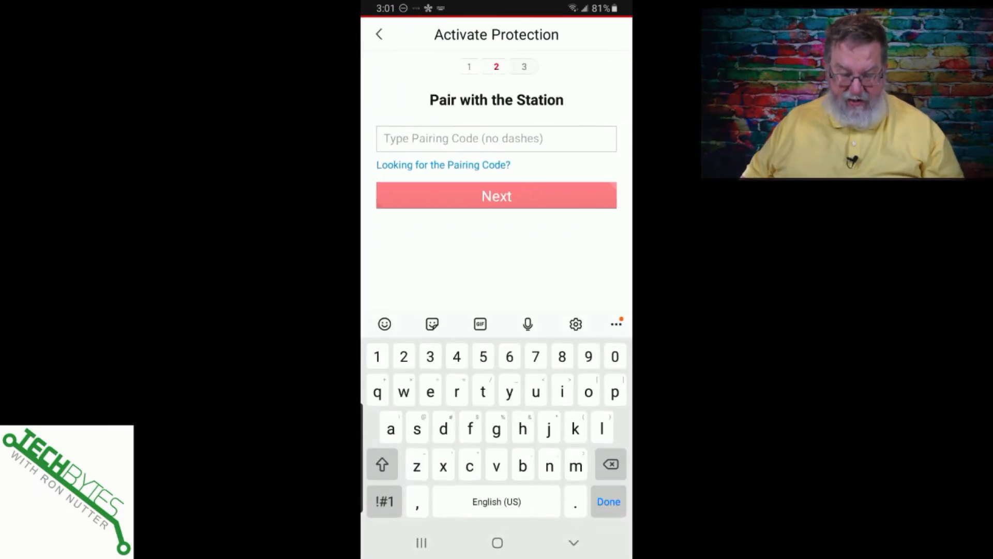
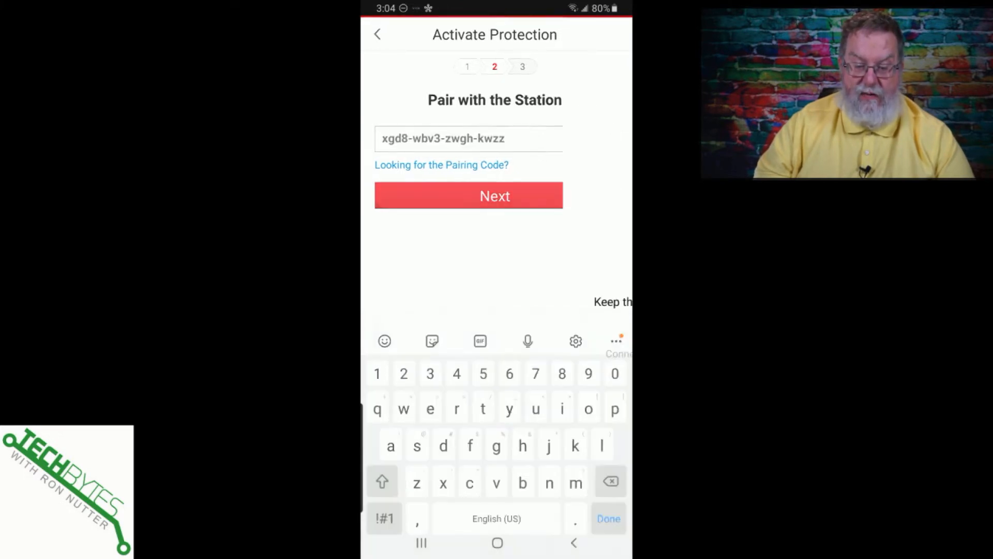
click(469, 196)
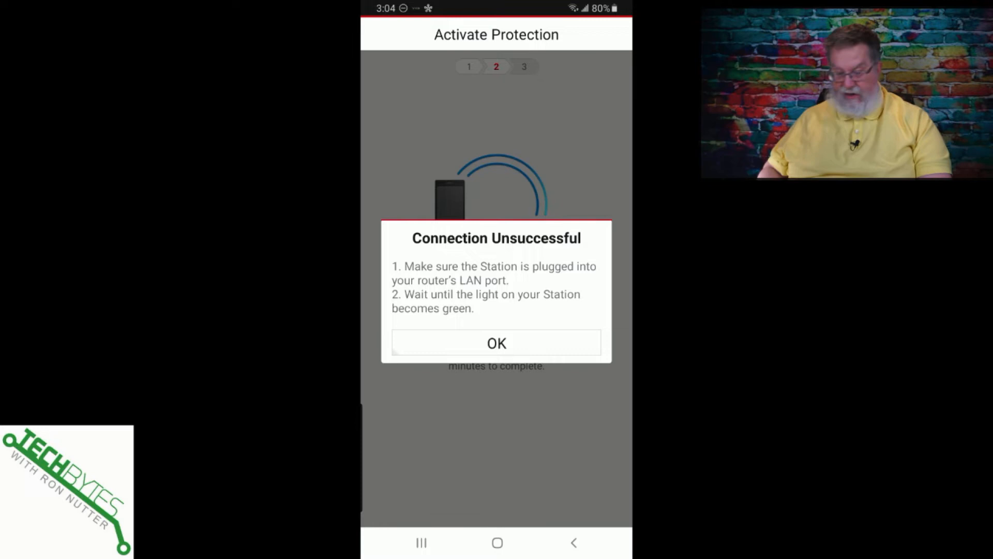
click(495, 342)
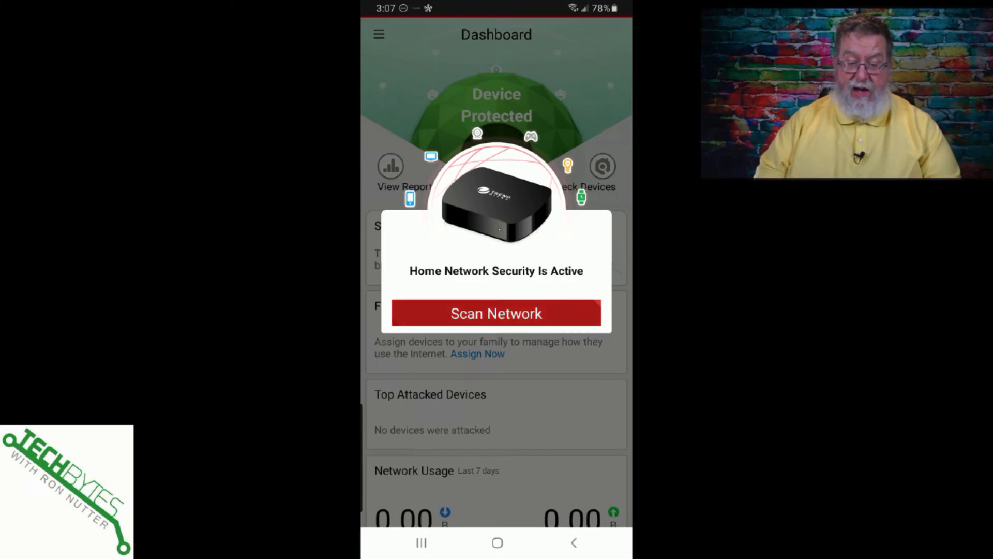
Scan the network, review the All Devices list, then return to the Dashboard via the side menu.
click(496, 312)
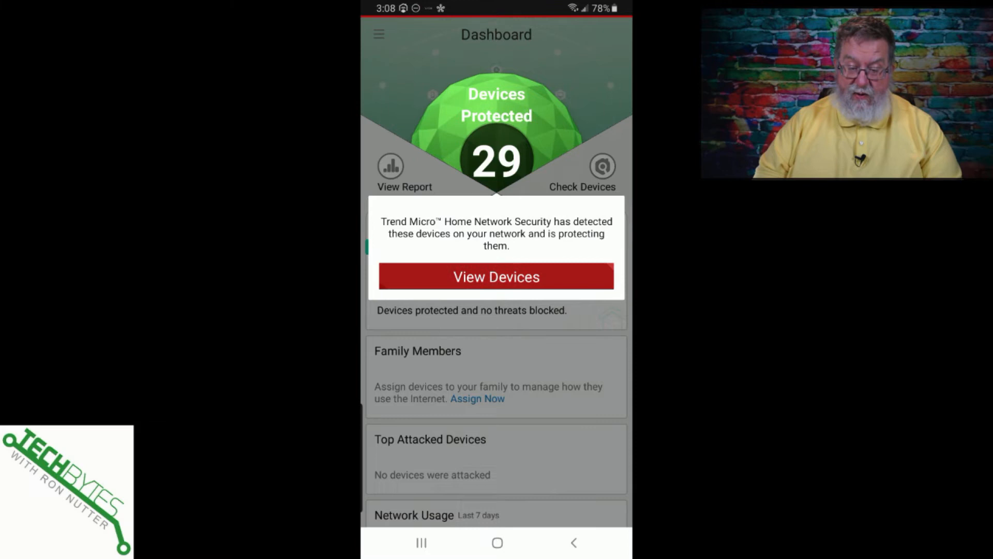
click(496, 276)
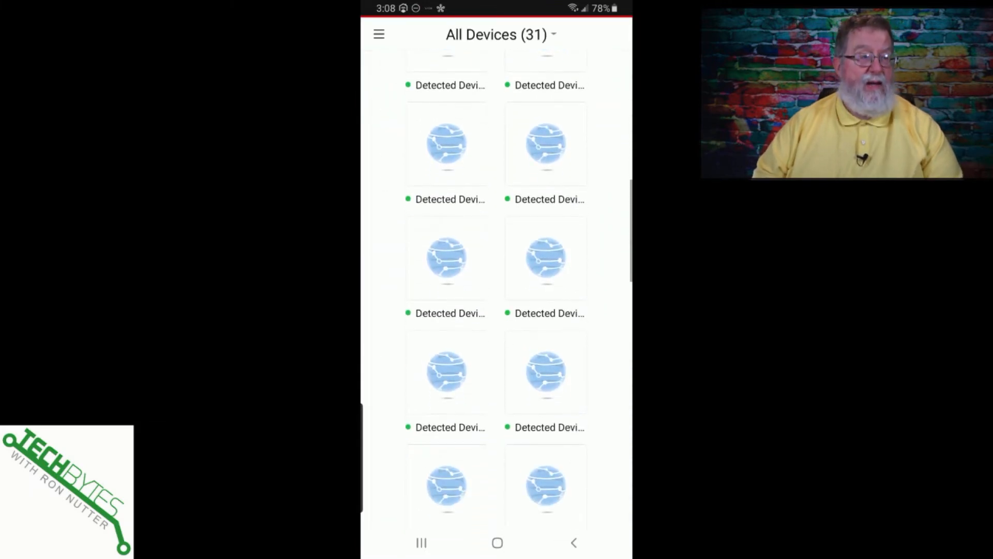
scroll(down, 3)
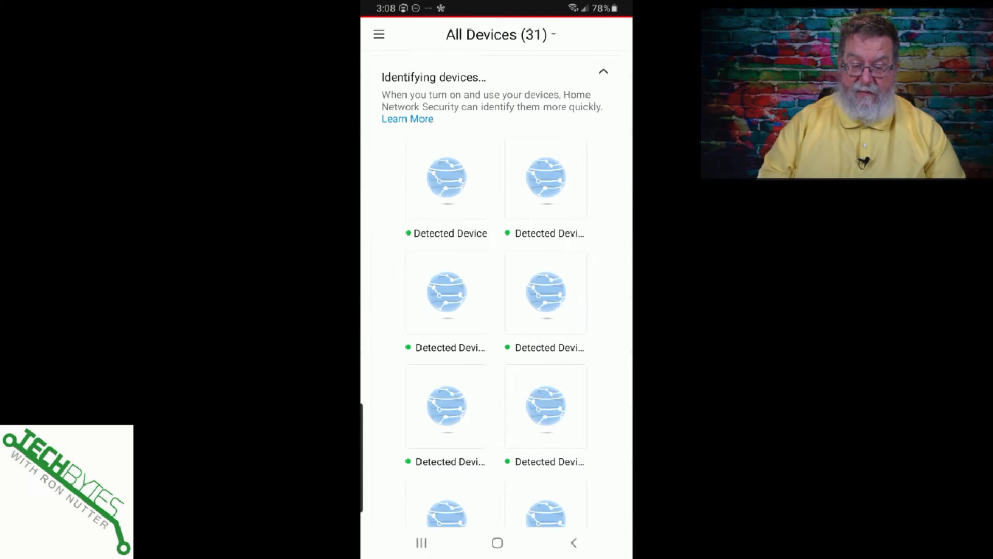
click(379, 34)
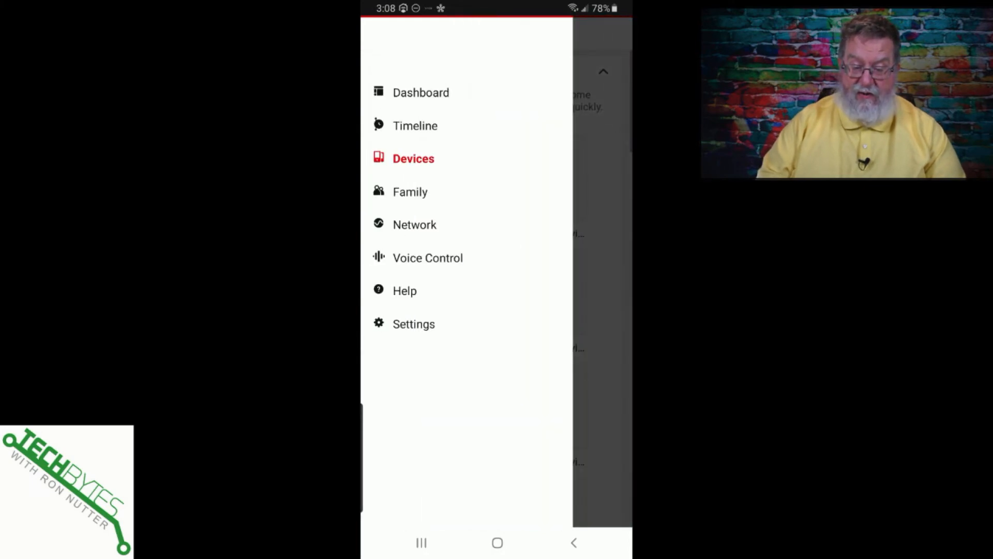
click(421, 92)
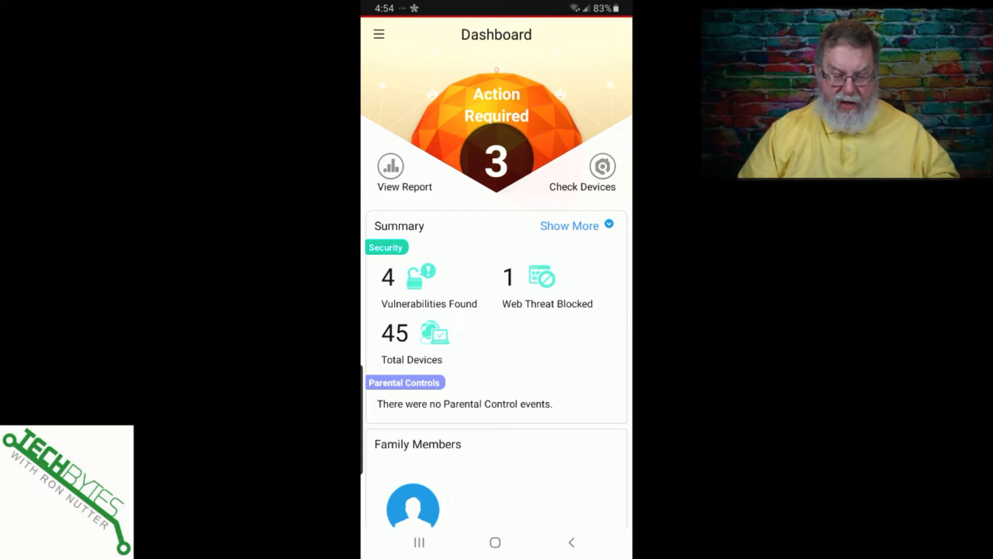
Open the vulnerabilities found on the network from the dashboard summary.
click(427, 278)
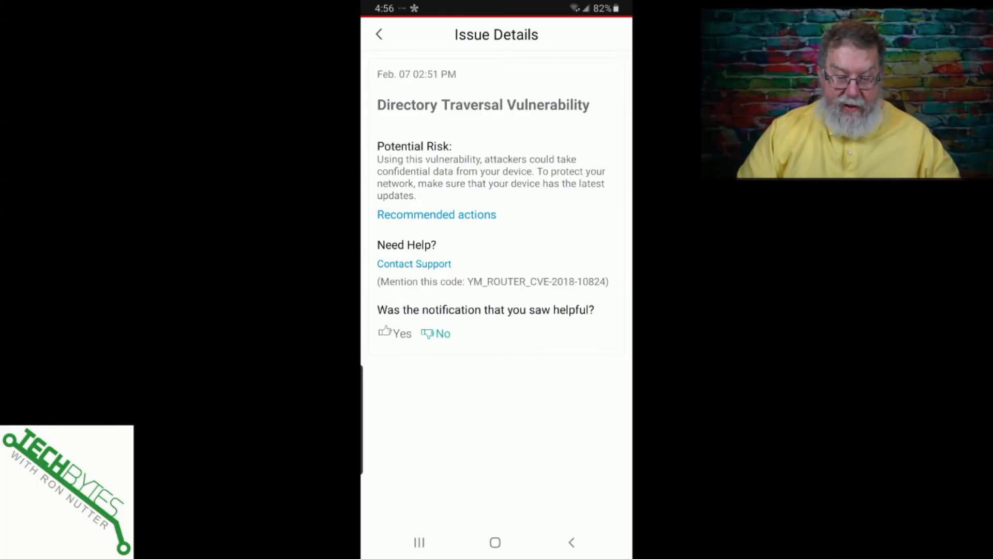
Read the Recommended actions help article for the Directory Traversal vulnerability.
click(436, 214)
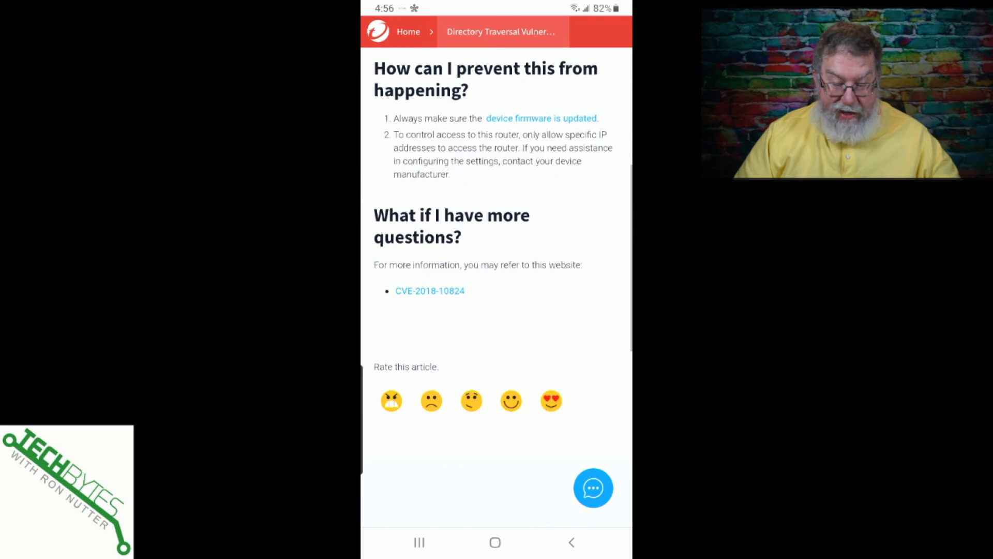
scroll(up, 3)
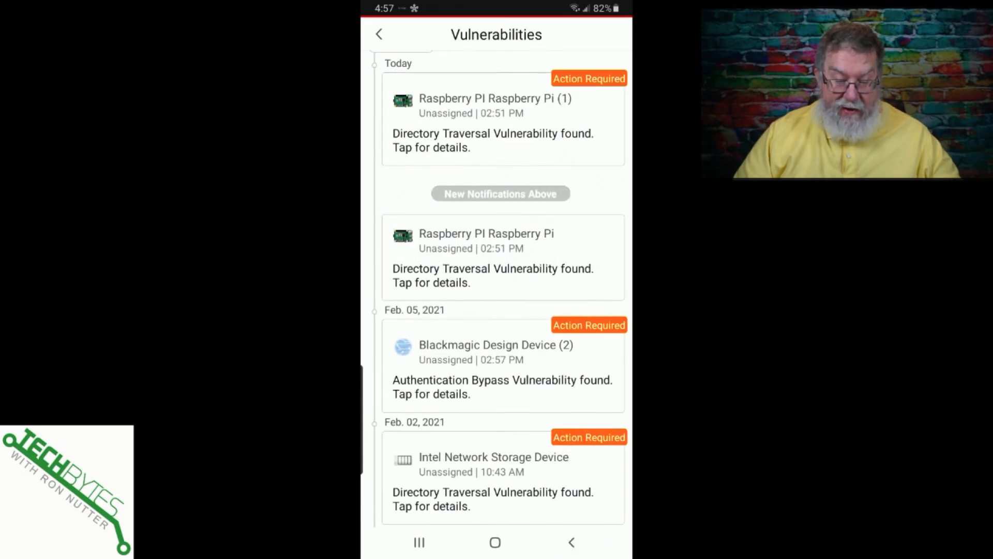
click(379, 34)
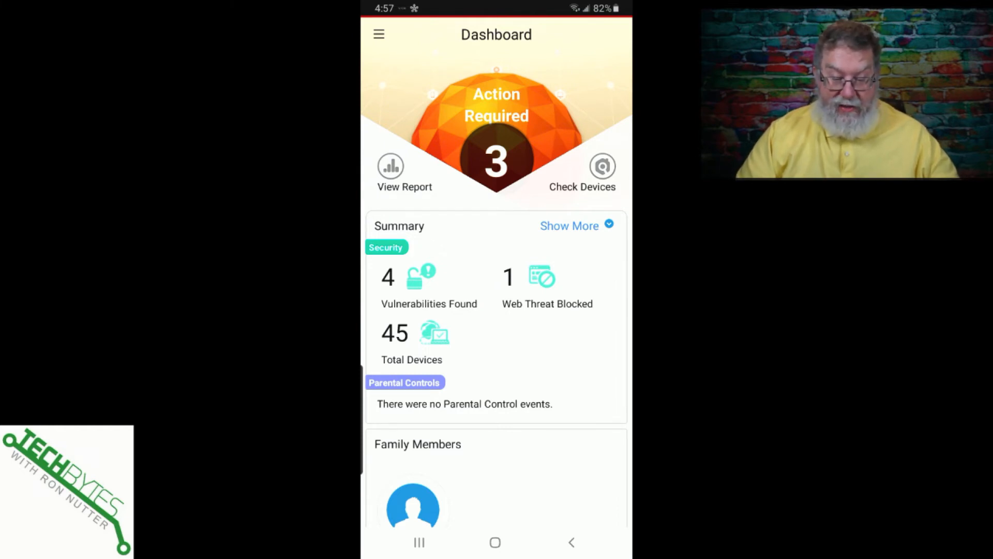
click(568, 226)
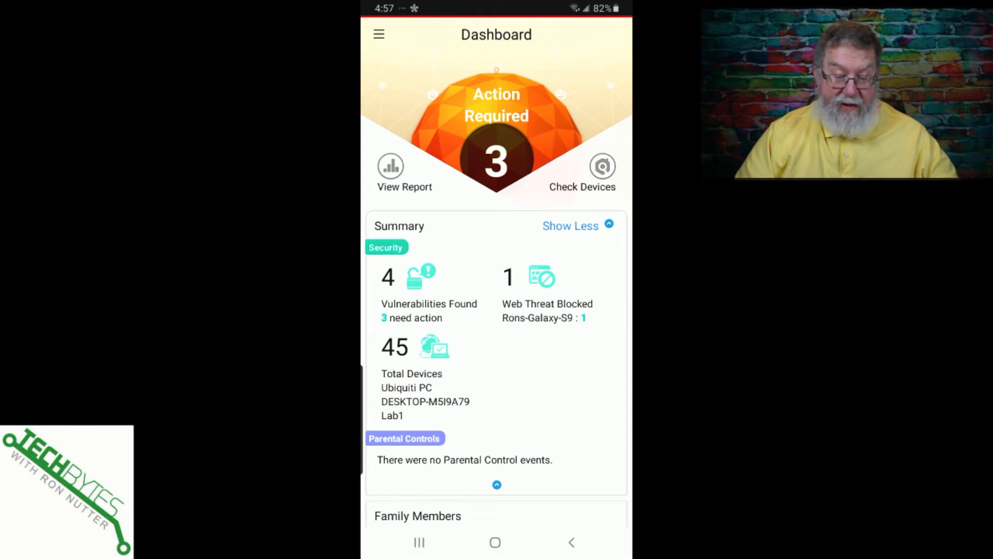
scroll(up, 3)
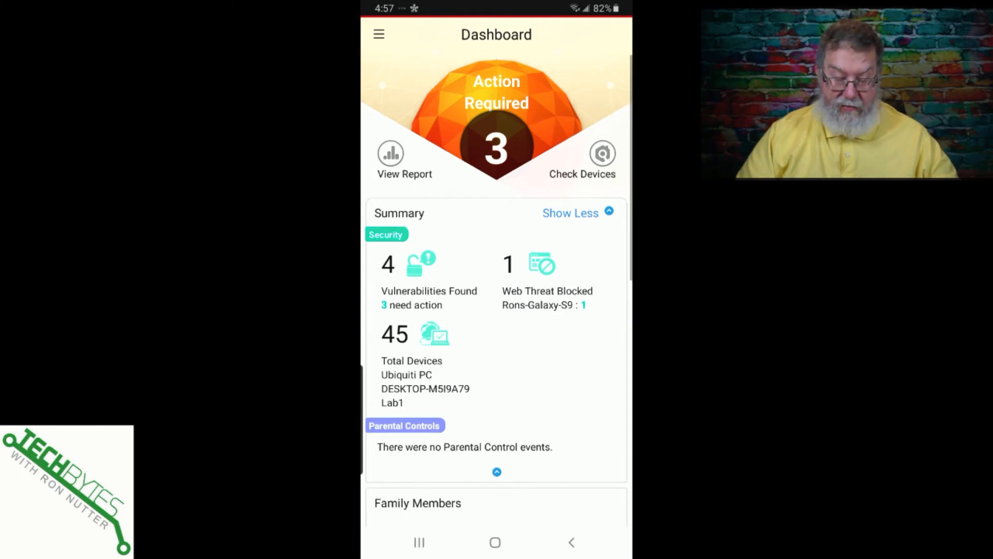
scroll(down, 3)
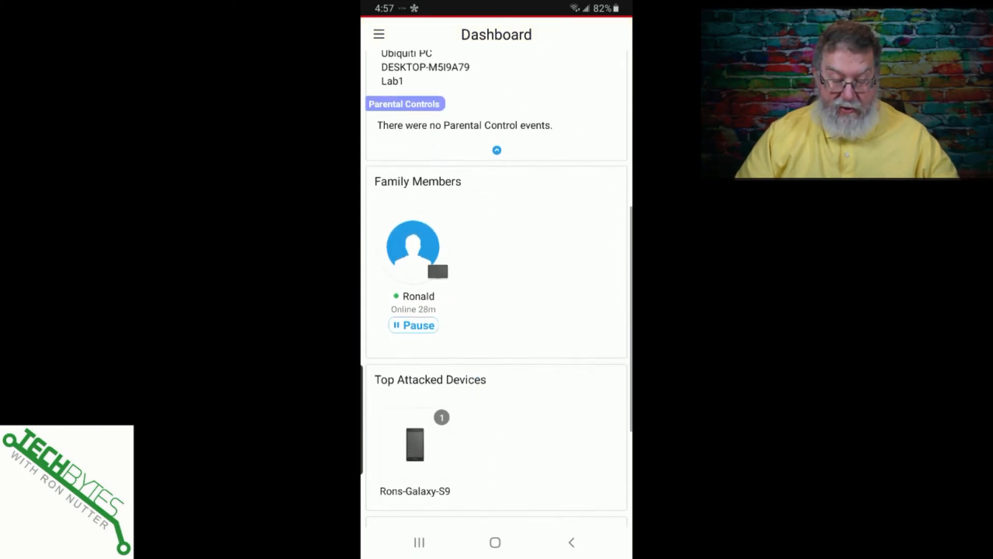
scroll(down, 3)
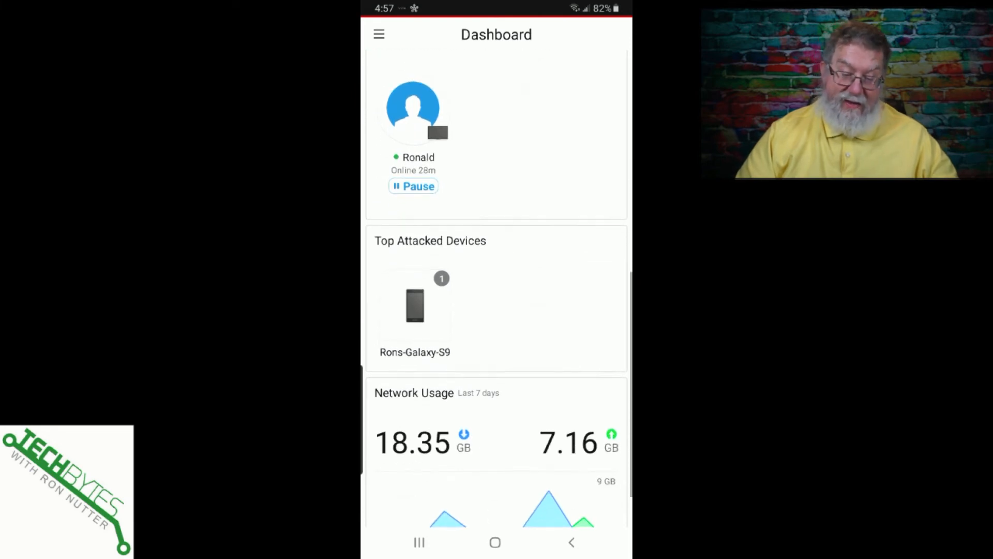
scroll(down, 3)
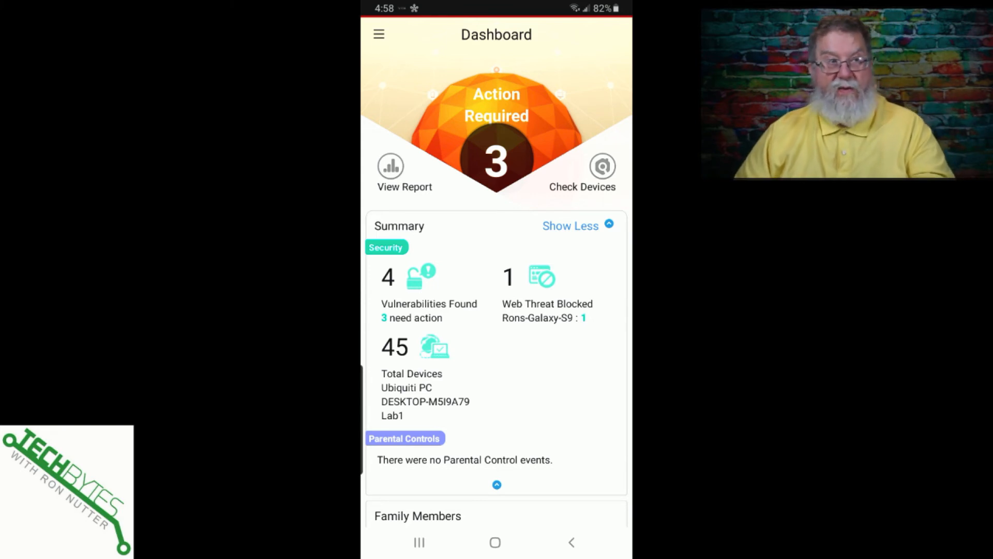
Open the 14-day security report and compare the By Family Member and By Device views.
click(404, 170)
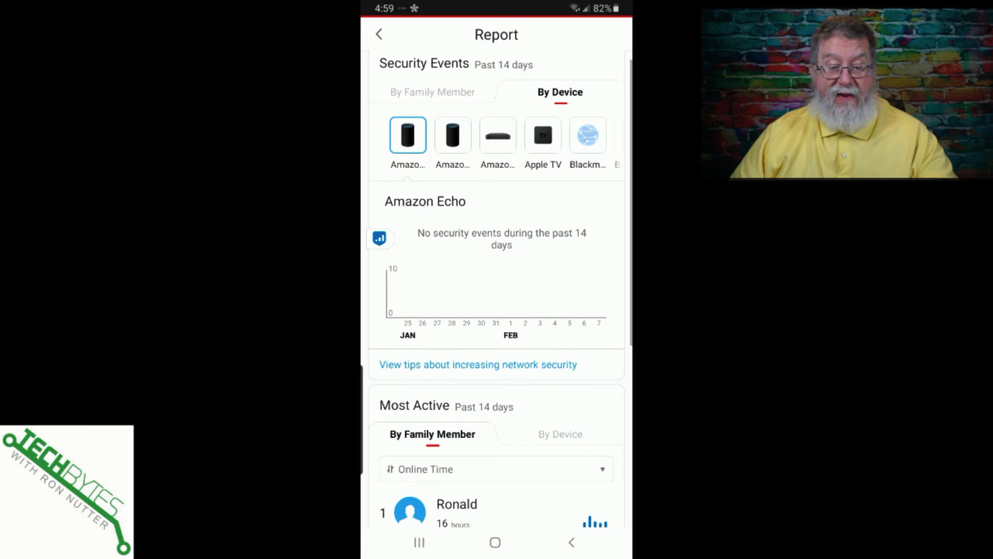
click(433, 93)
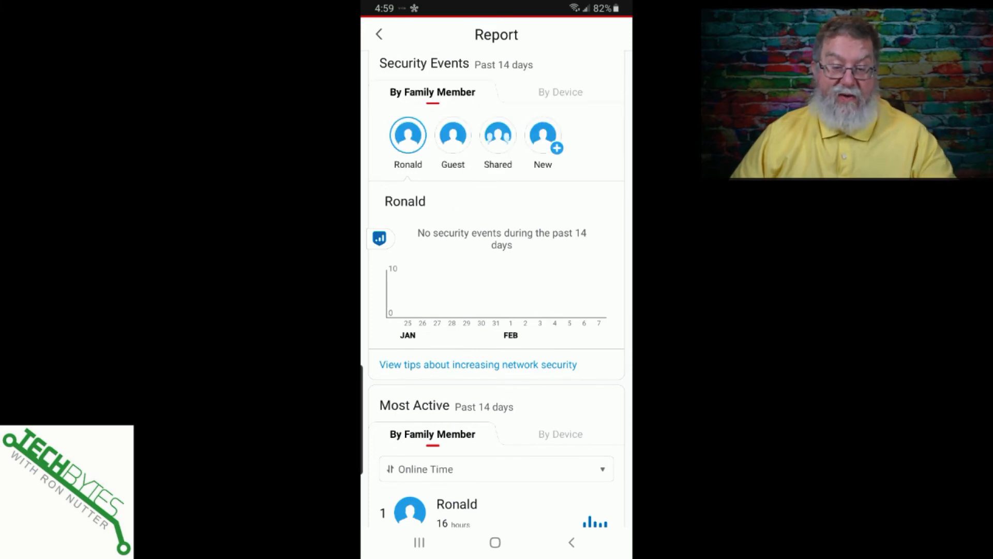
click(560, 92)
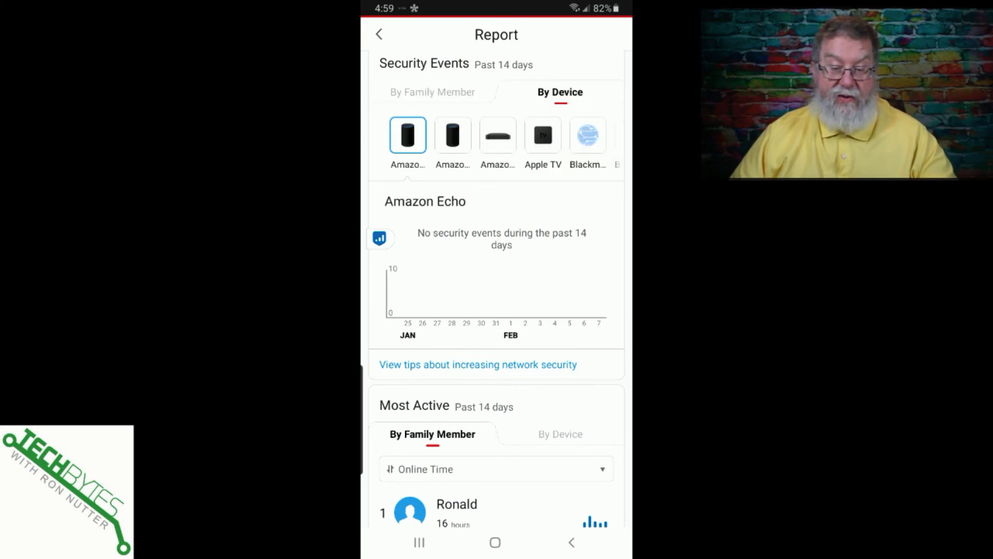
scroll(left, 3)
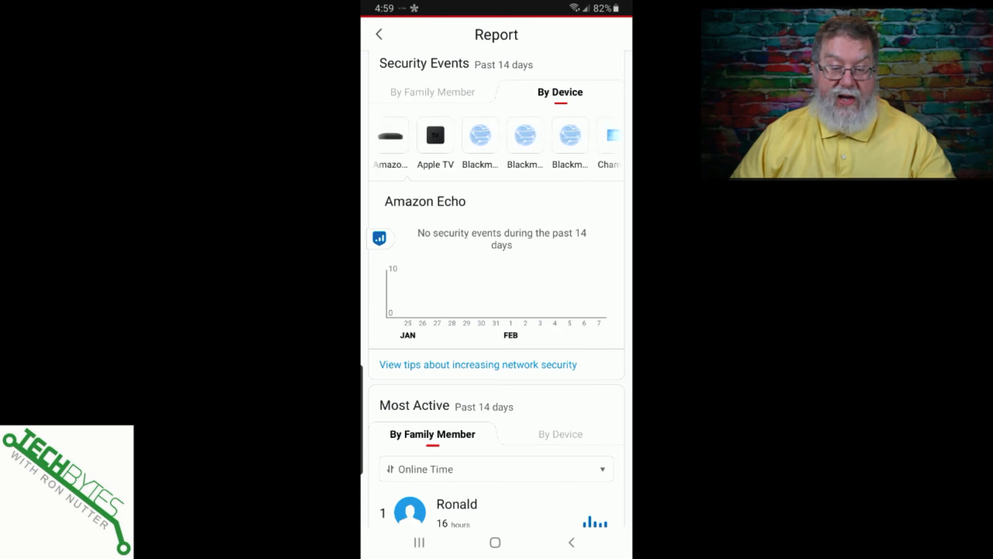
Show security events for DESKTOP-M5I9A79 and scroll to the Most Active section.
click(435, 134)
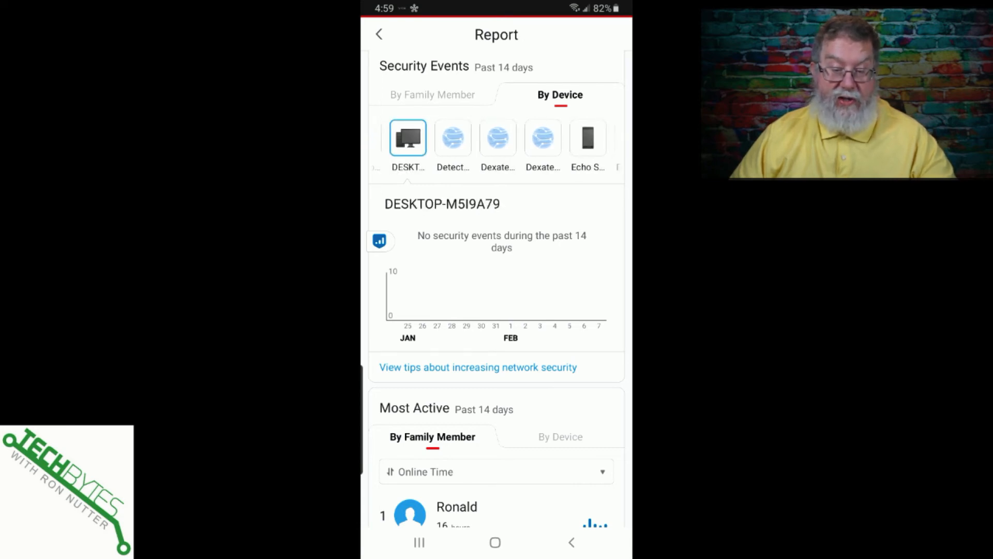
scroll(down, 3)
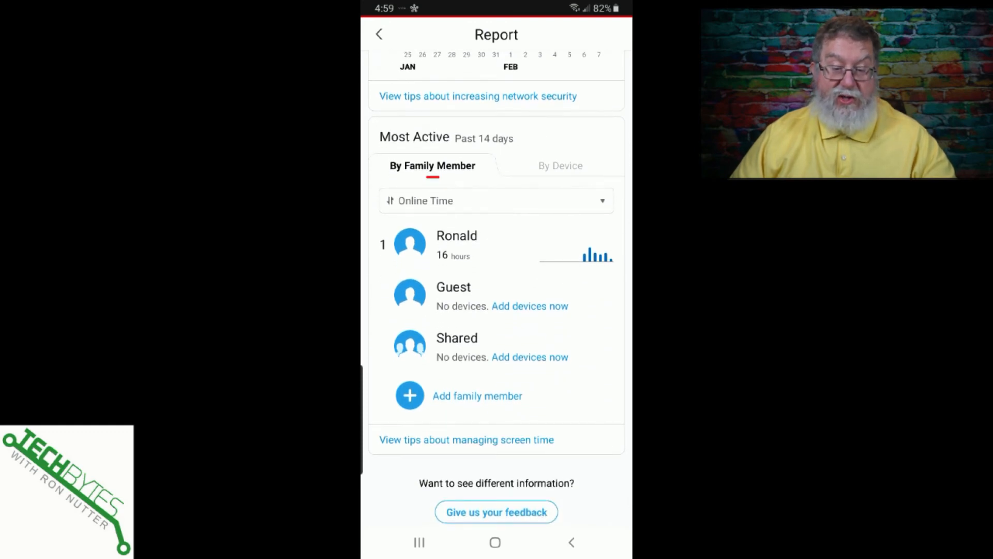
Leave the 14-day security report to head for the Network Usage screen.
click(560, 166)
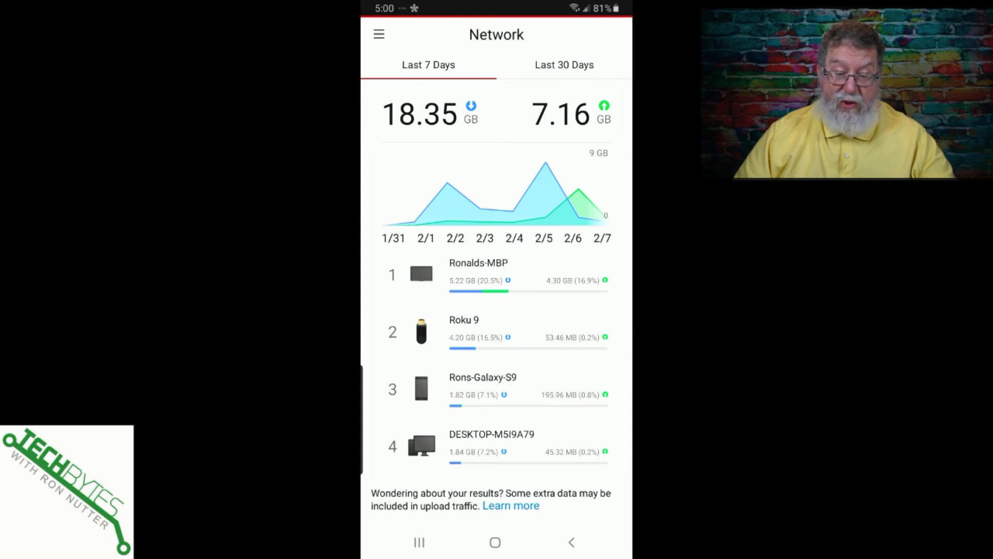
scroll(up, 3)
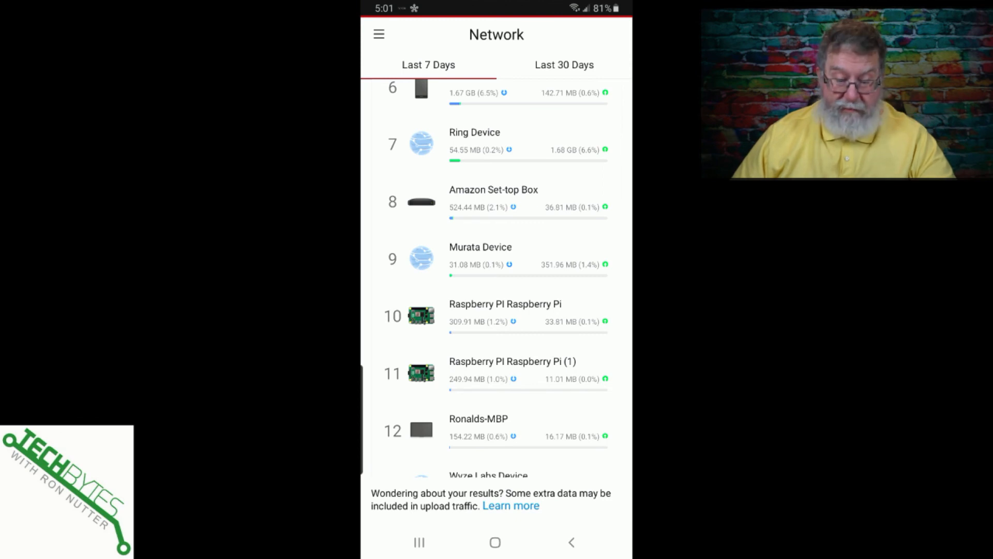
scroll(down, 3)
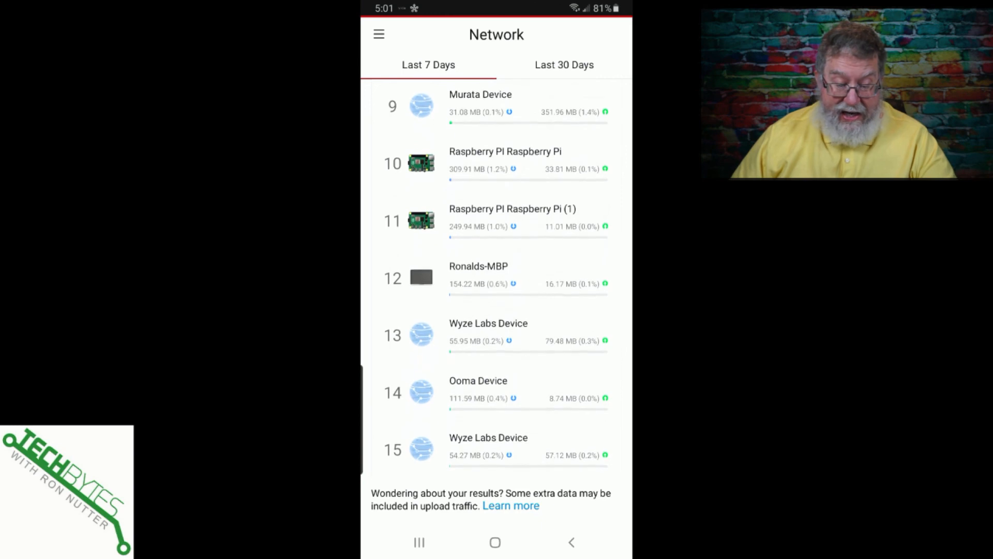
scroll(up, 3)
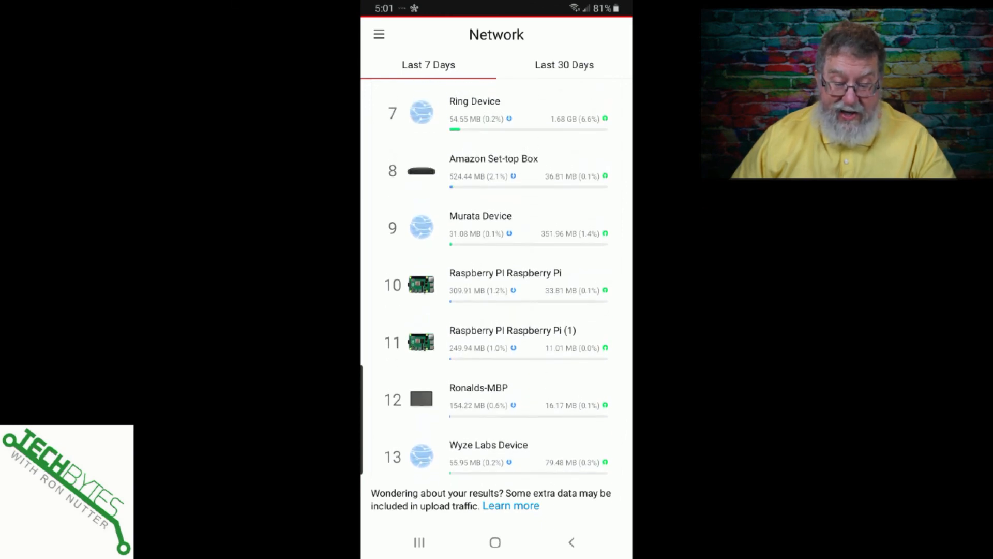